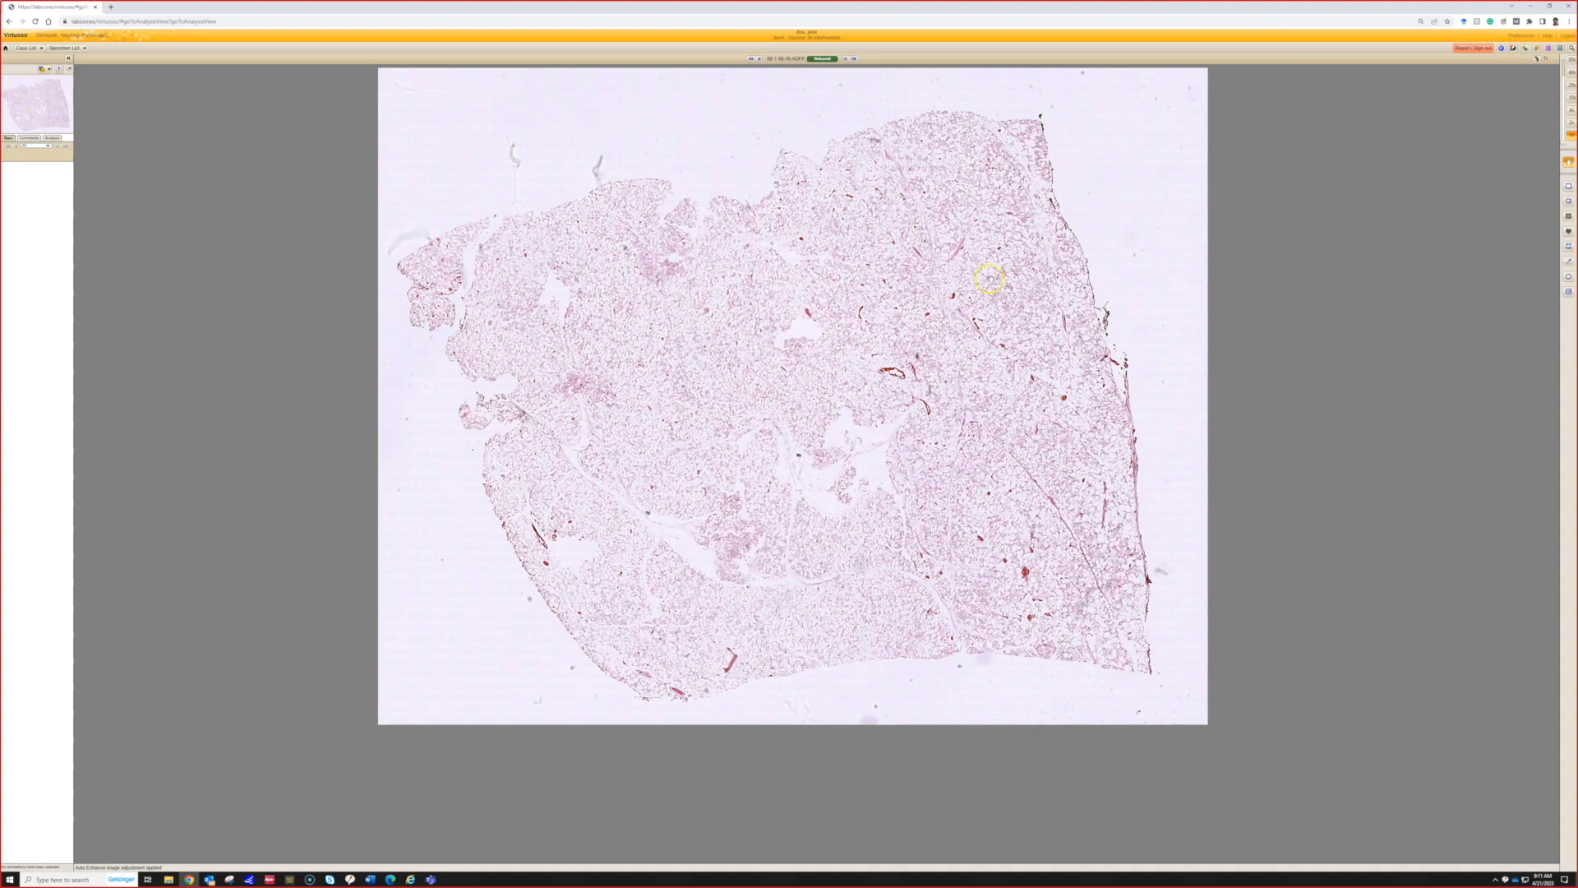
# Zoom from the whole-slide overview into the upper-right lobules of fatty tissue and their vessels.
pyautogui.scroll(3)
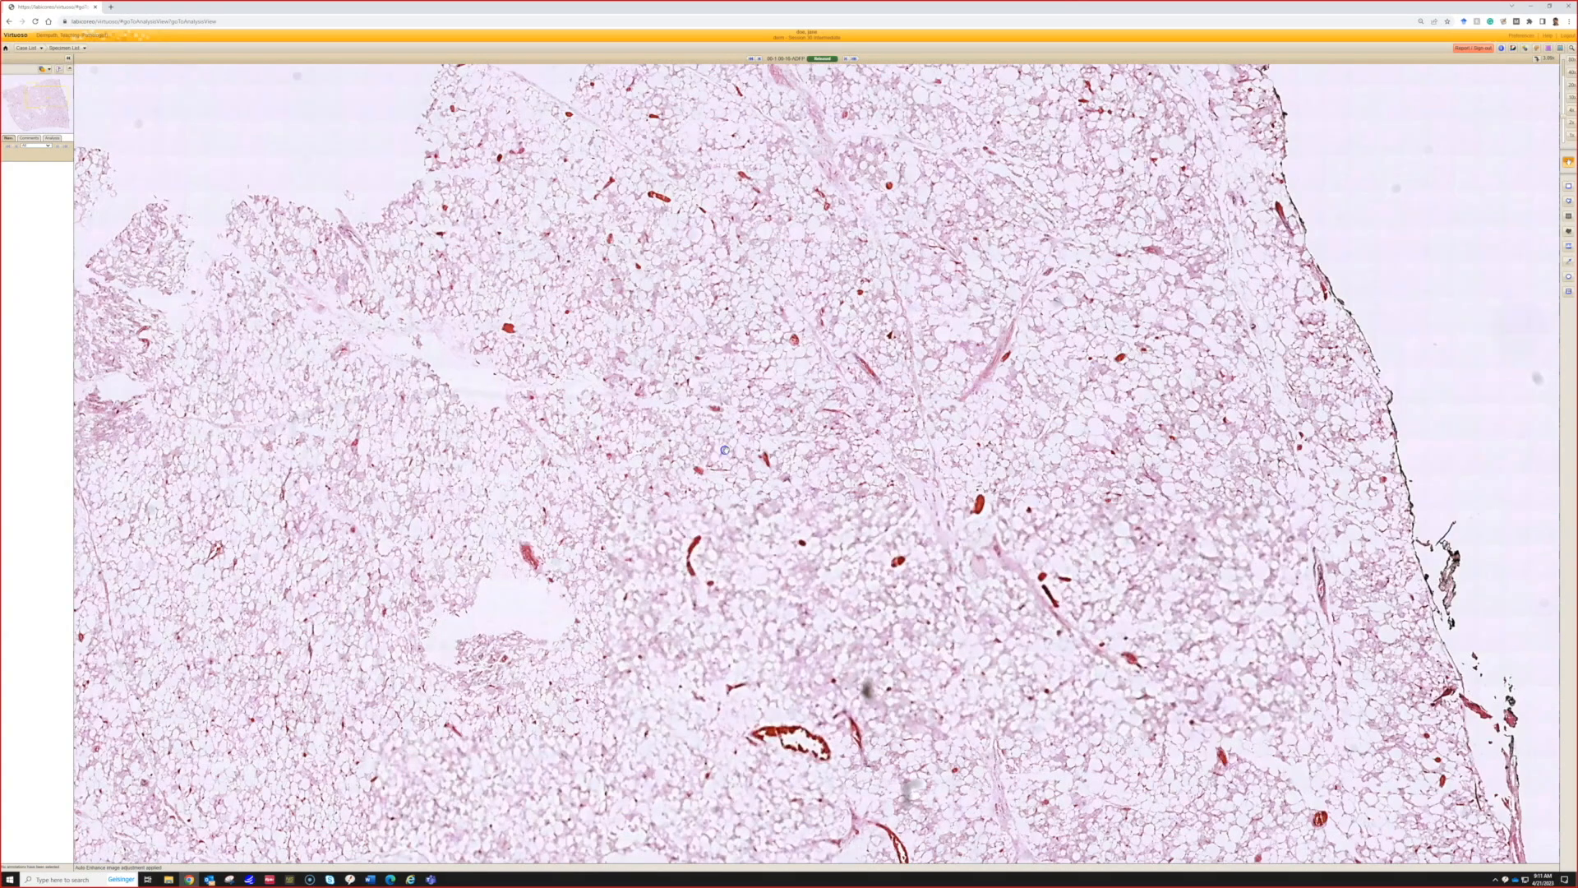
pyautogui.scroll(3)
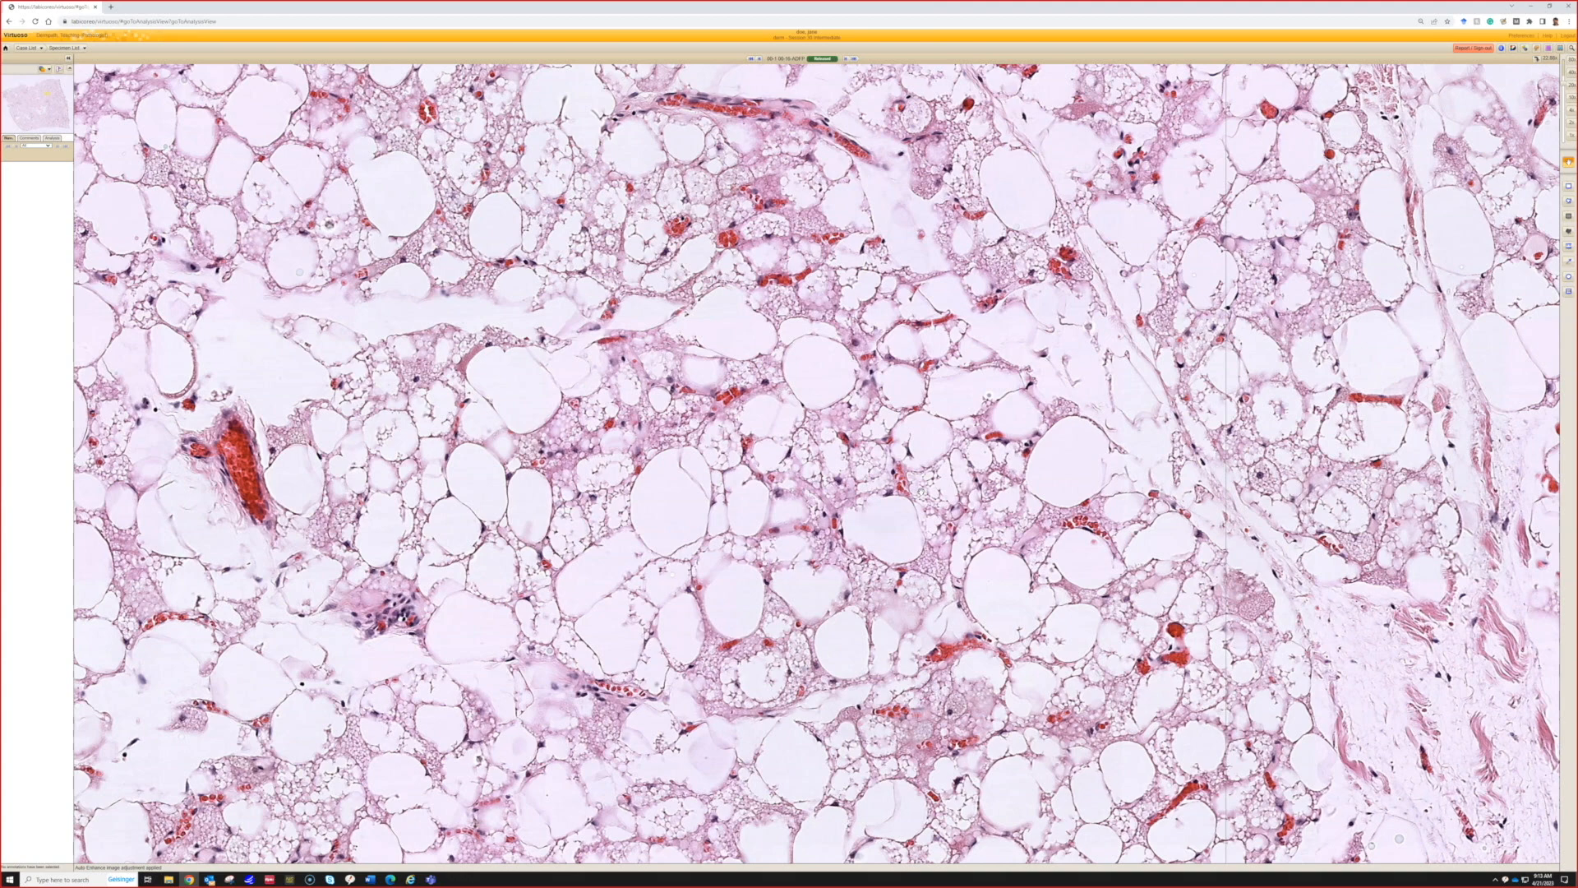
pyautogui.moveTo(1051, 386)
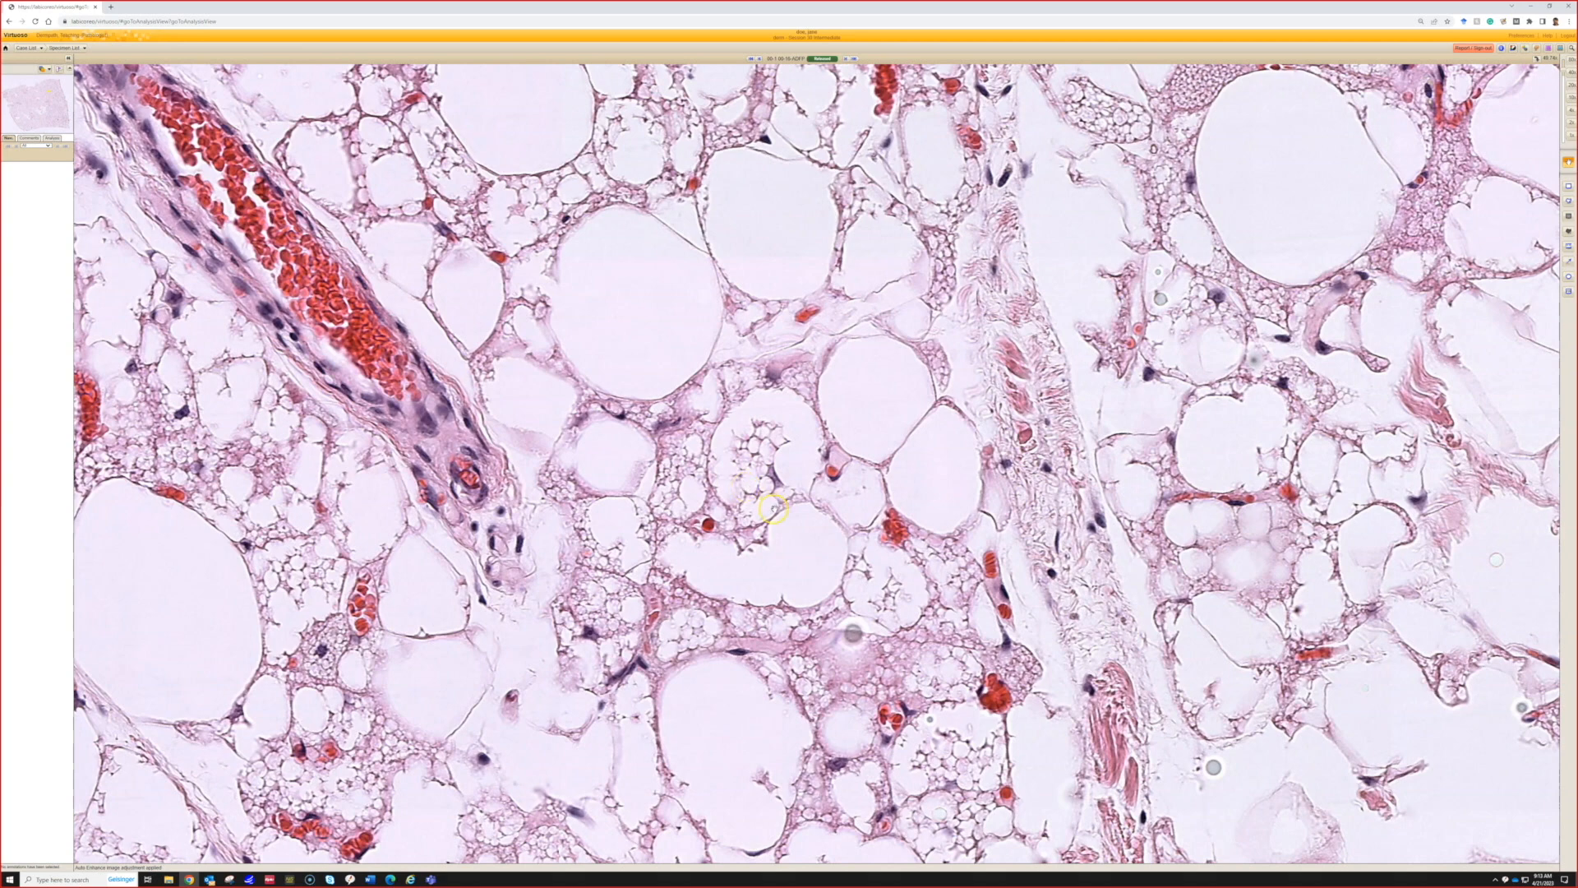
pyautogui.moveTo(735, 556)
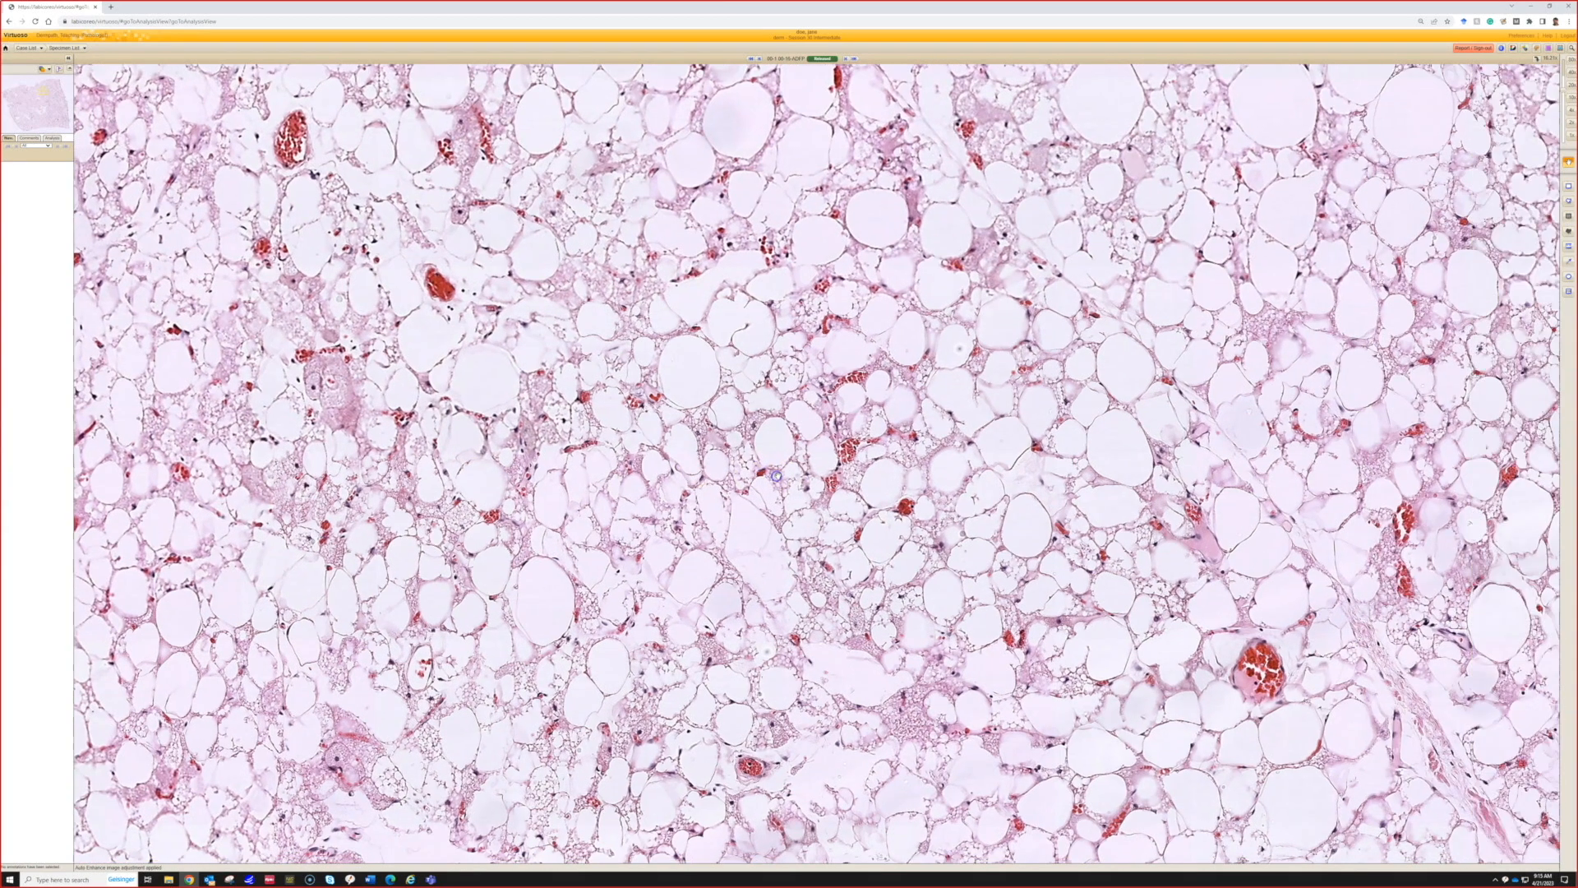
# Pull back to a medium-power view of the fat cells with scattered small vessels.
pyautogui.click(840, 427)
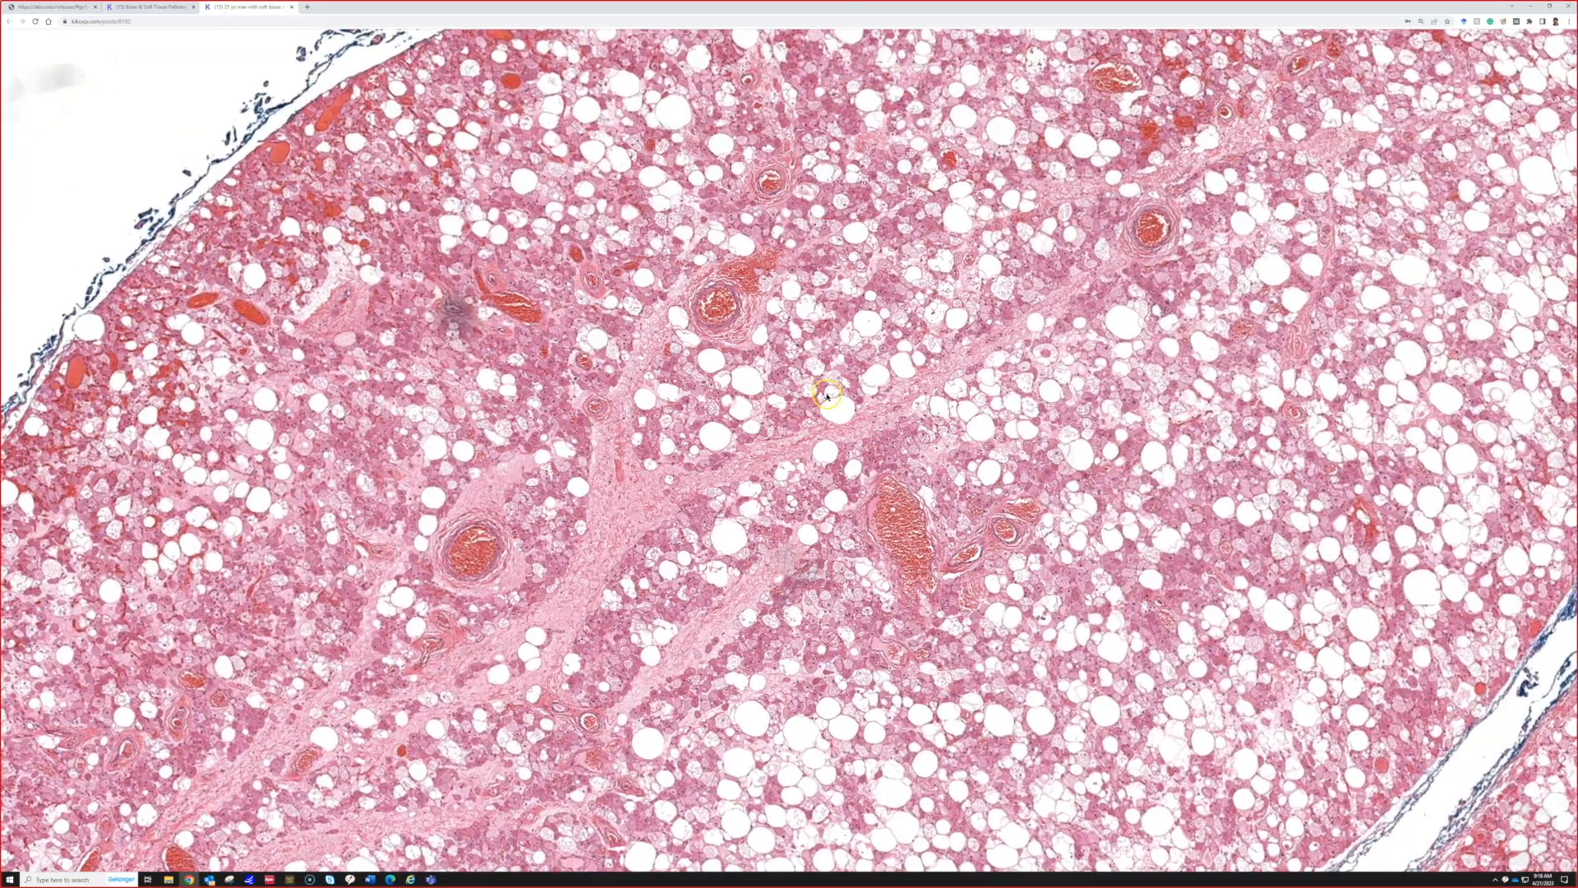
pyautogui.moveTo(873, 403)
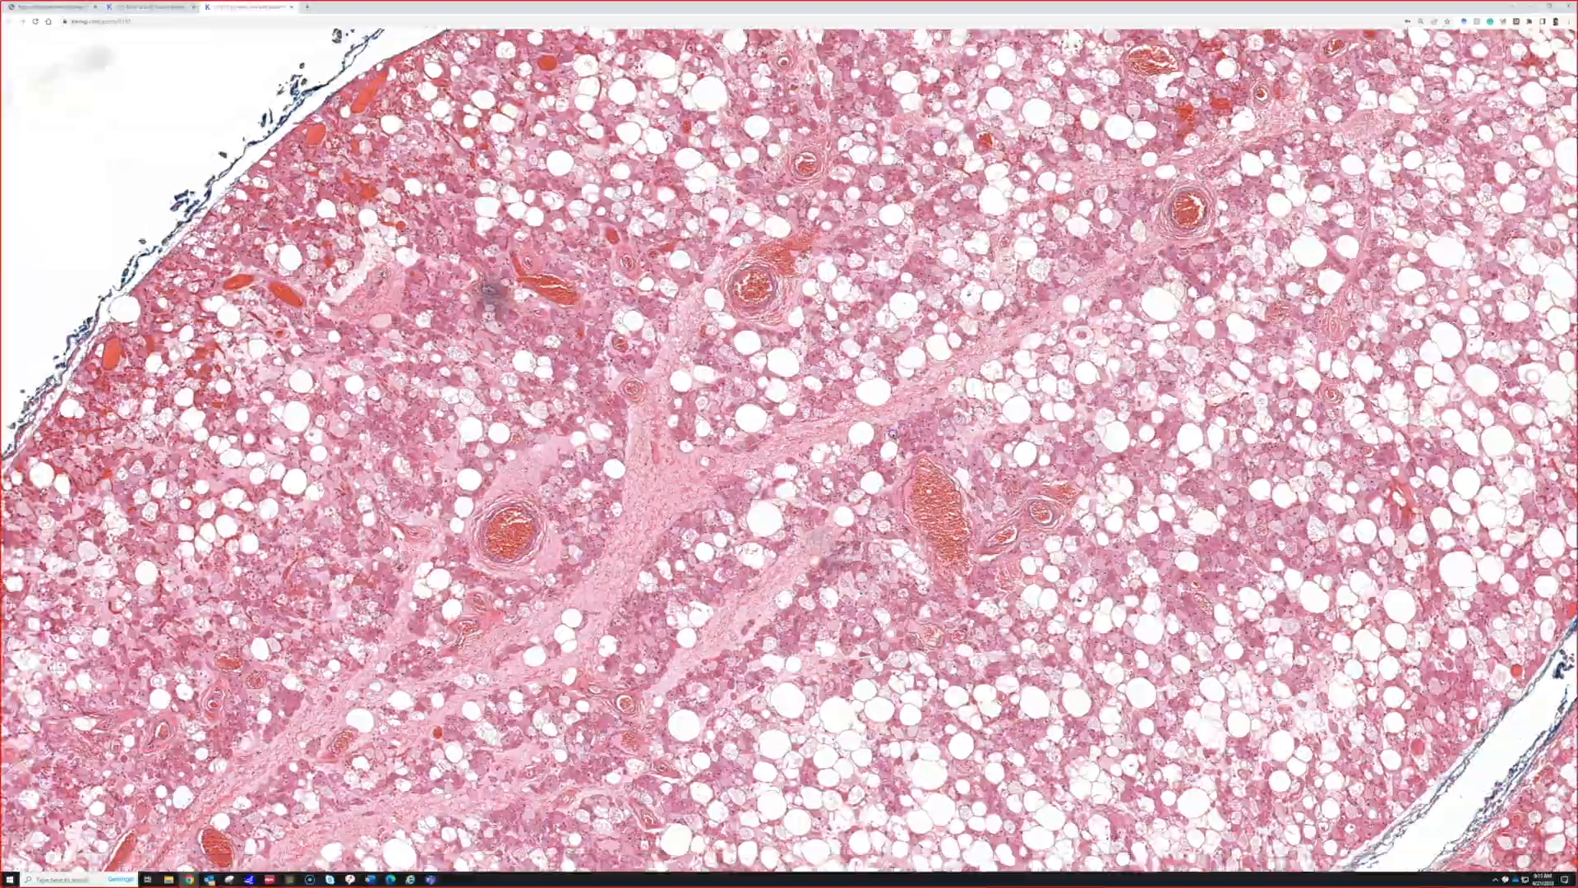
# Zoom the KikoXP comparison slide to high power on brown-fat cells with granular, multivacuolated cytoplasm.
pyautogui.scroll(3)
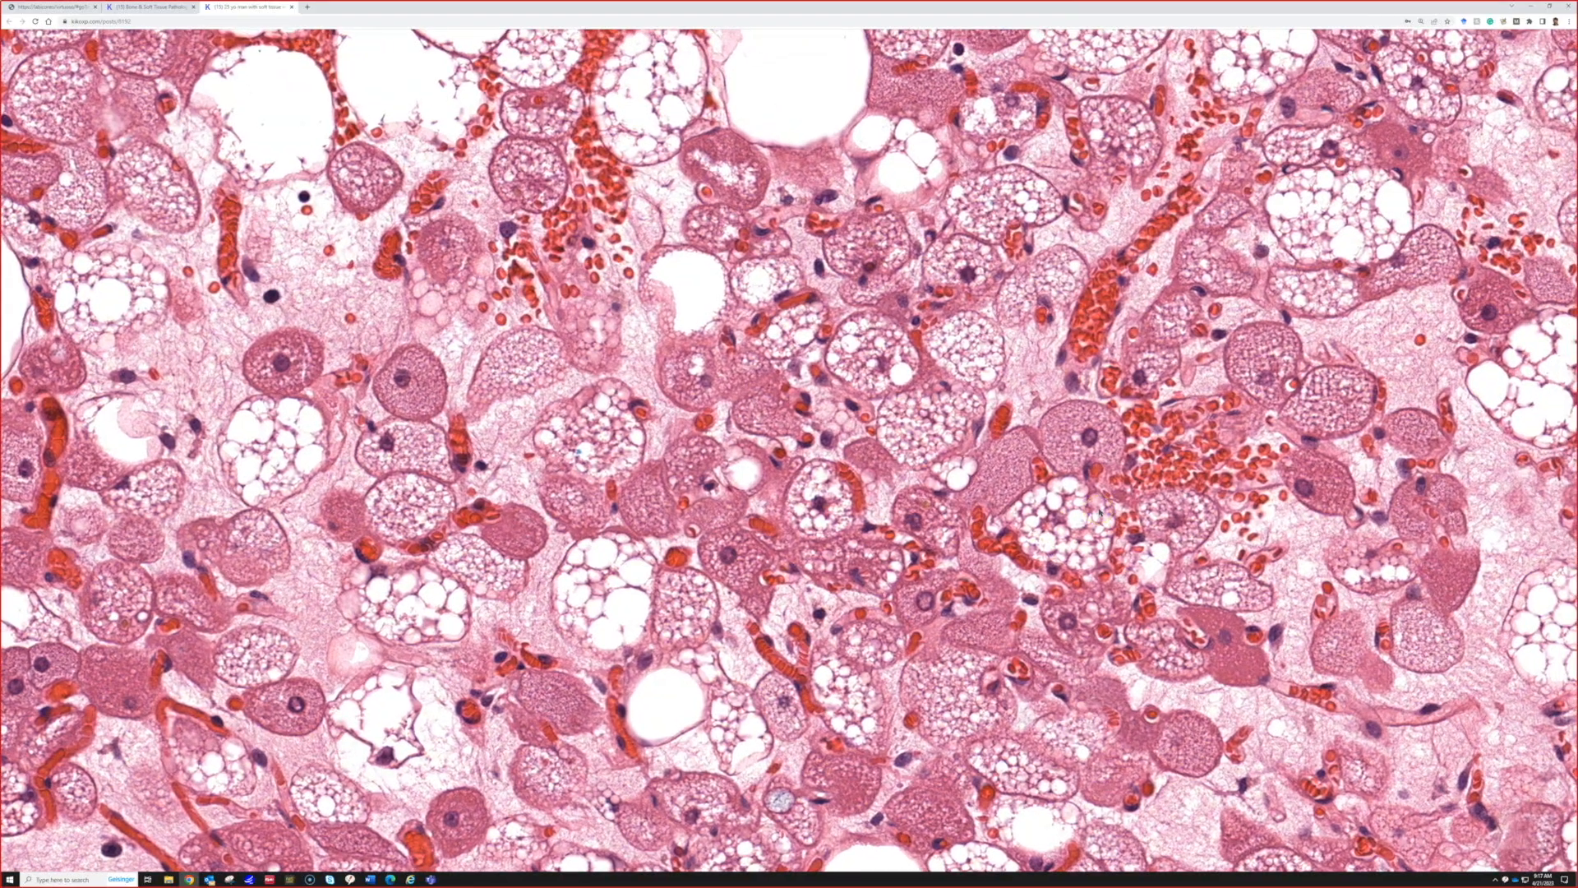
pyautogui.scroll(-3)
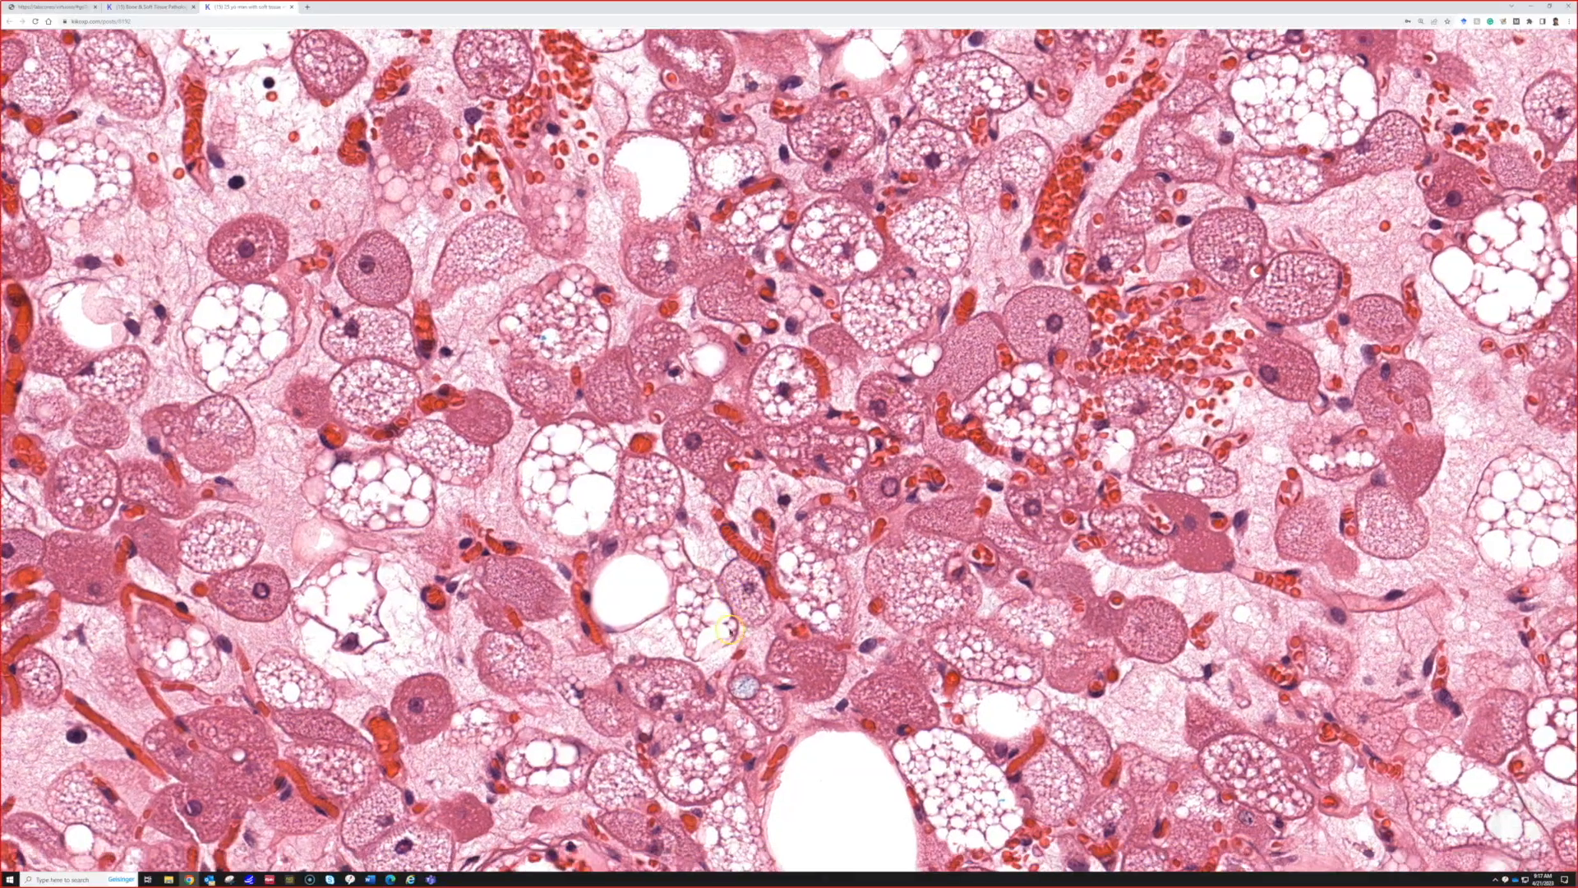